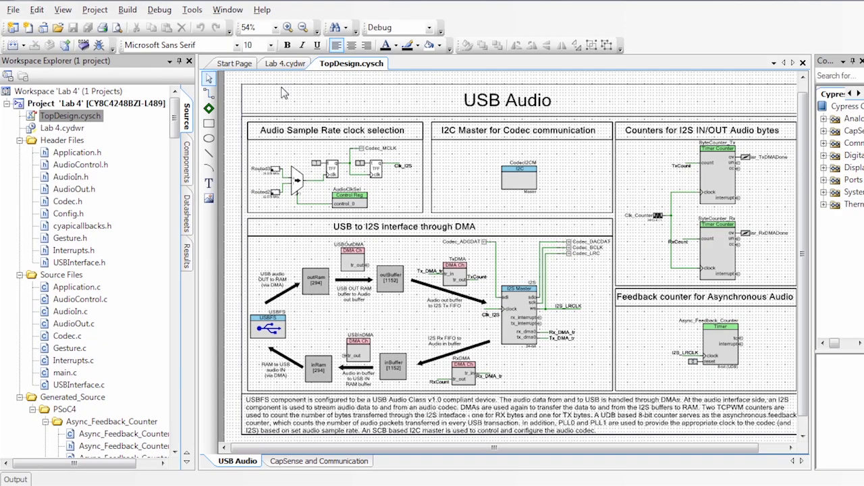
pyautogui.moveTo(385, 271)
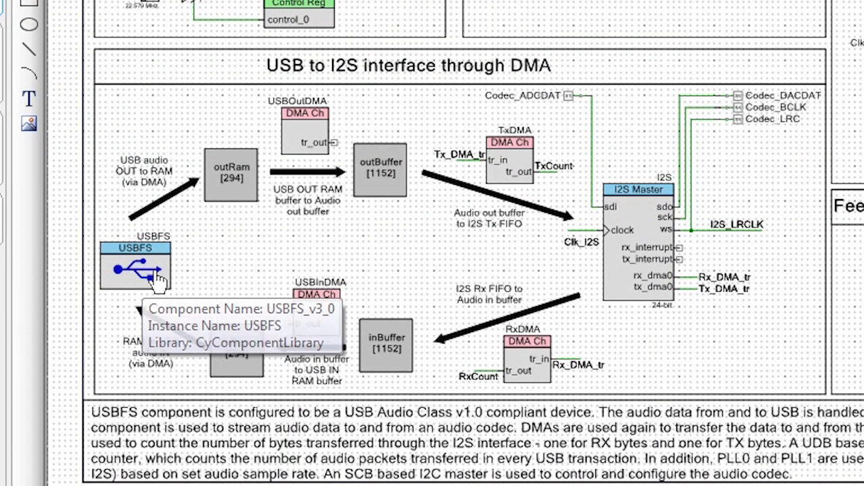
pyautogui.moveTo(297, 156)
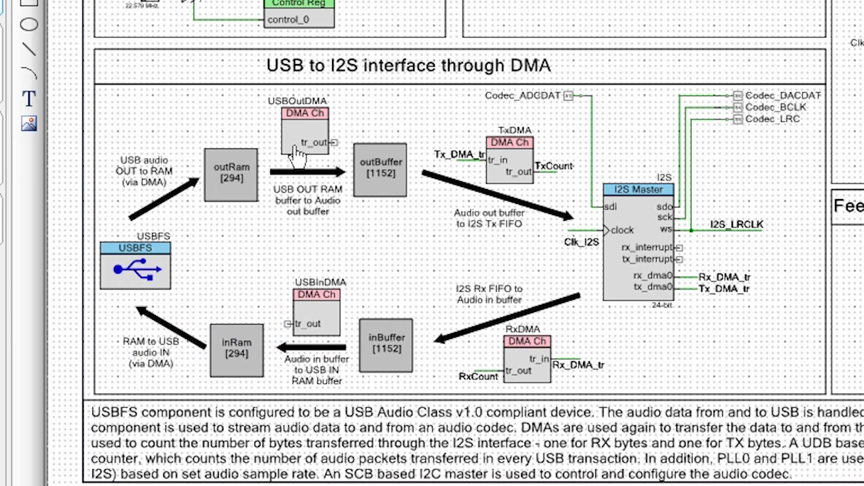
pyautogui.moveTo(348, 270)
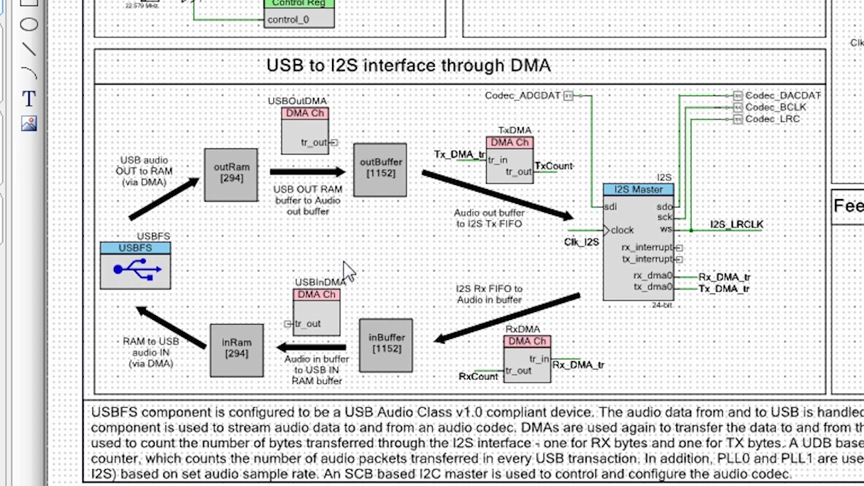
pyautogui.moveTo(570, 268)
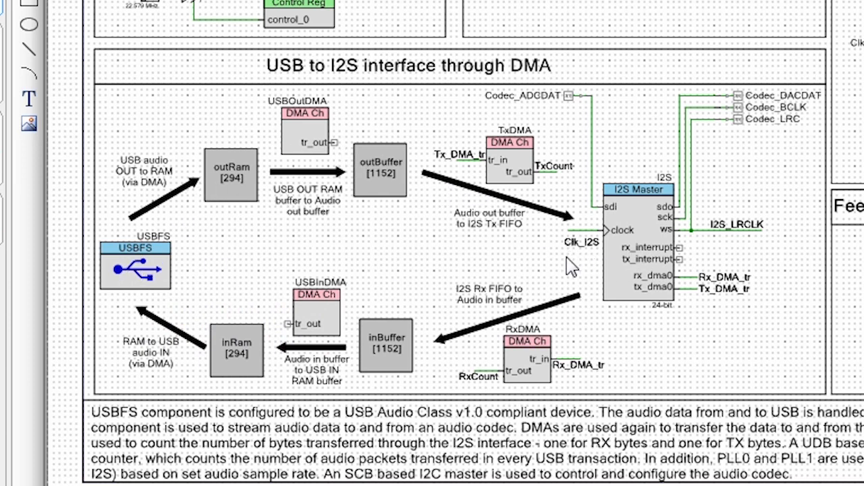
pyautogui.moveTo(662, 229)
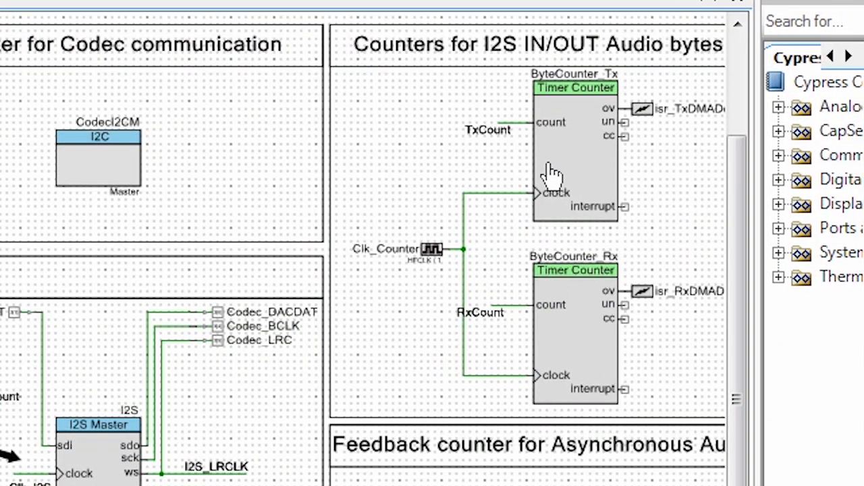
pyautogui.moveTo(429, 279)
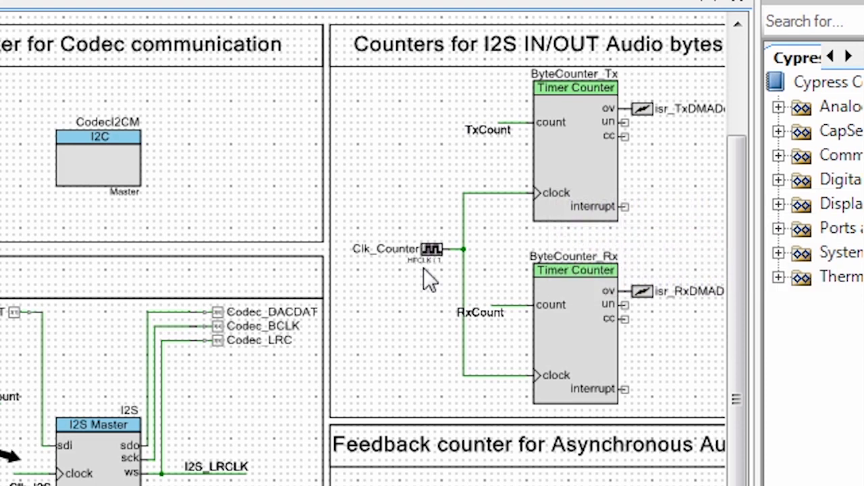
# - Bring up the USBFS component's configuration from the CapSense and Communication schematic page
pyautogui.scroll(-3)
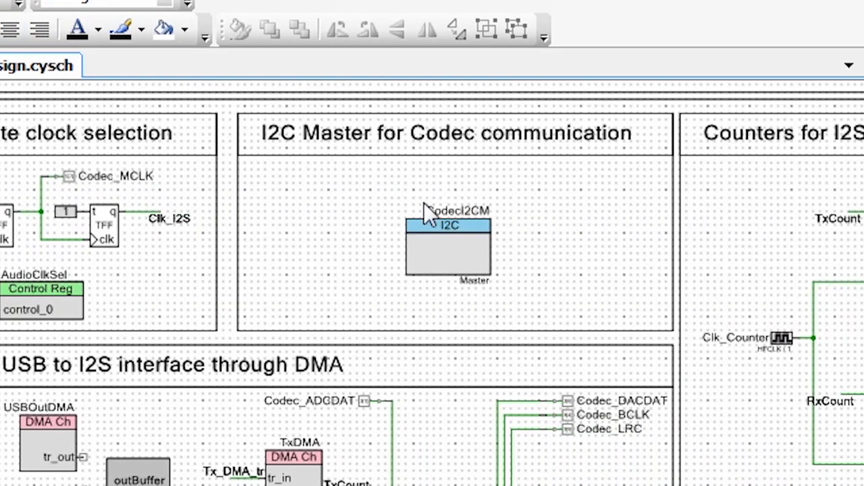
pyautogui.moveTo(324, 205)
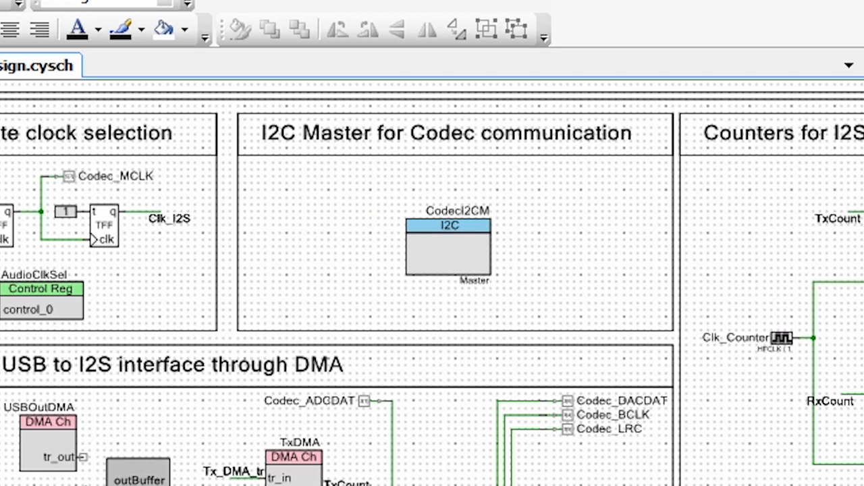
pyautogui.click(321, 456)
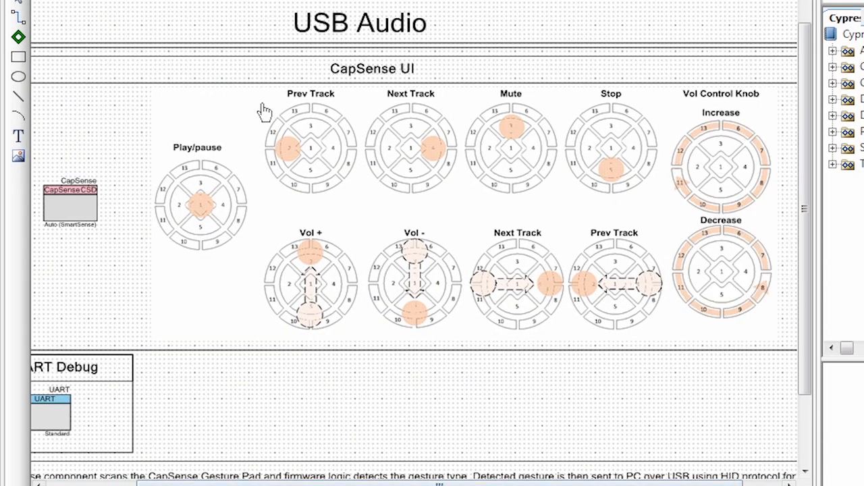
pyautogui.moveTo(223, 190)
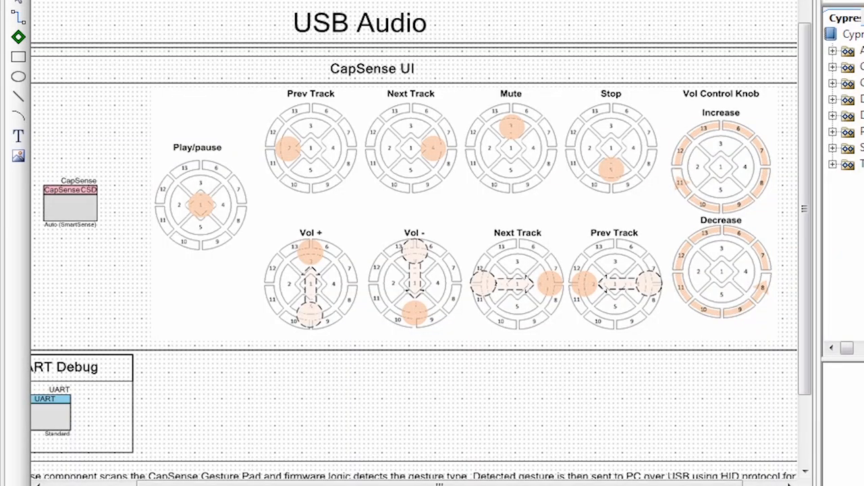
pyautogui.moveTo(292, 408)
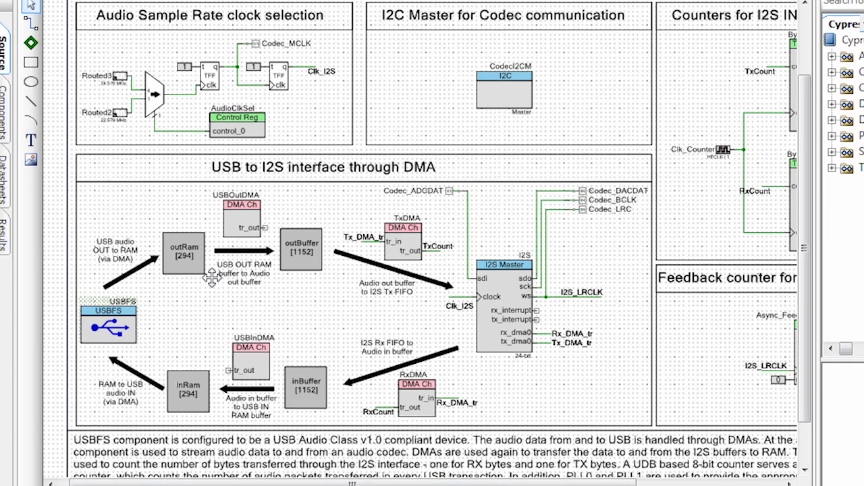
pyautogui.doubleClick(108, 322)
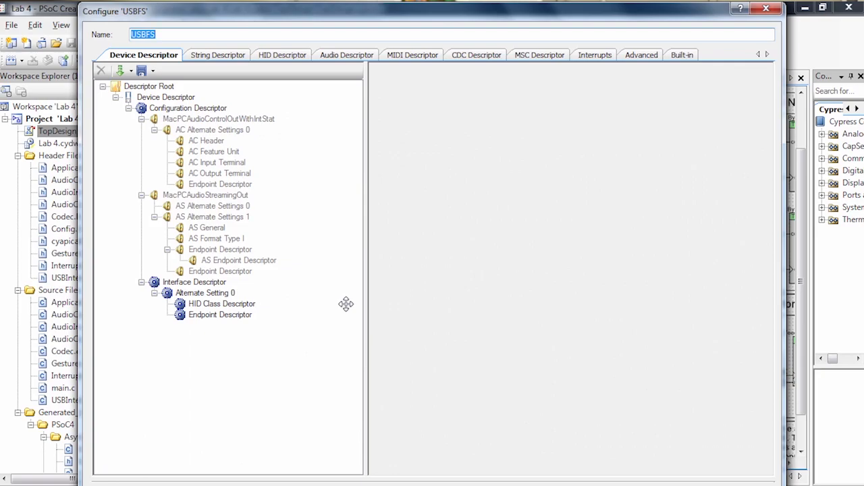
pyautogui.moveTo(205, 59)
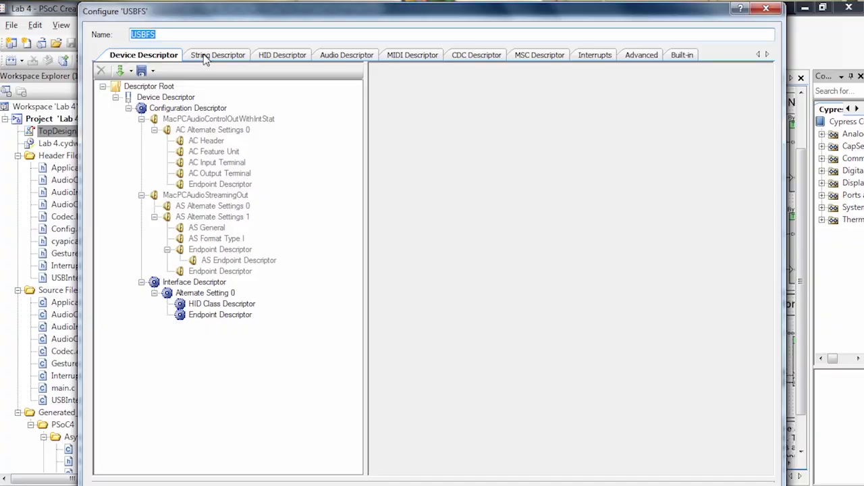
# - Review the descriptor root, device attributes (vendor ID) and configuration descriptor, then reach the Audio Descriptor settings
pyautogui.click(128, 108)
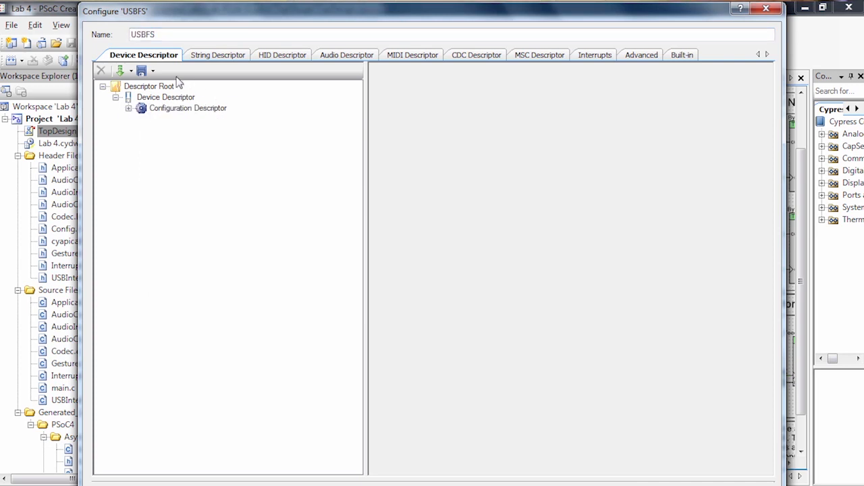
pyautogui.click(149, 87)
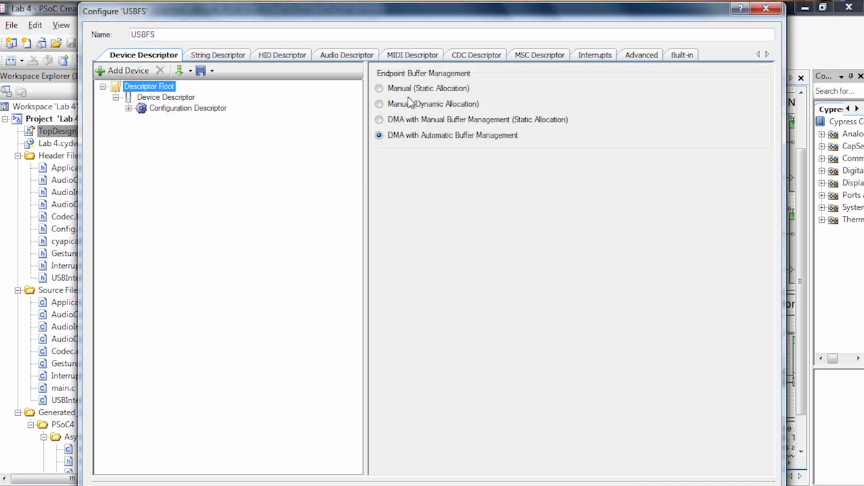
pyautogui.click(164, 98)
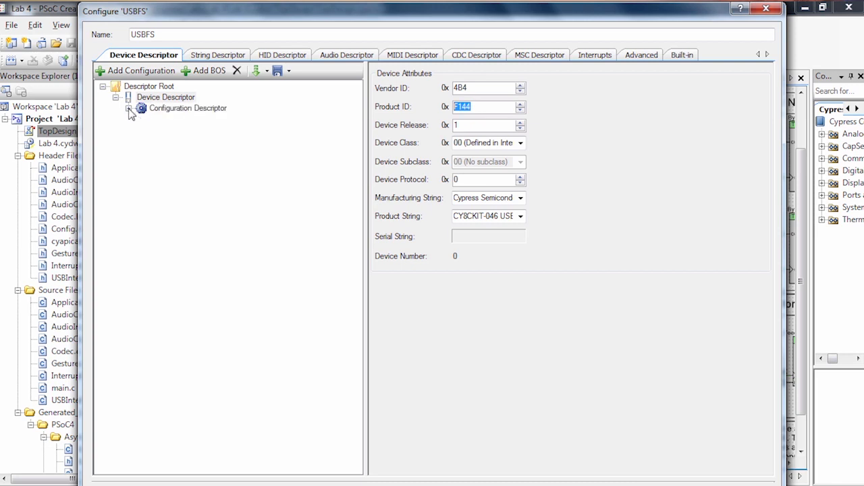
pyautogui.click(130, 108)
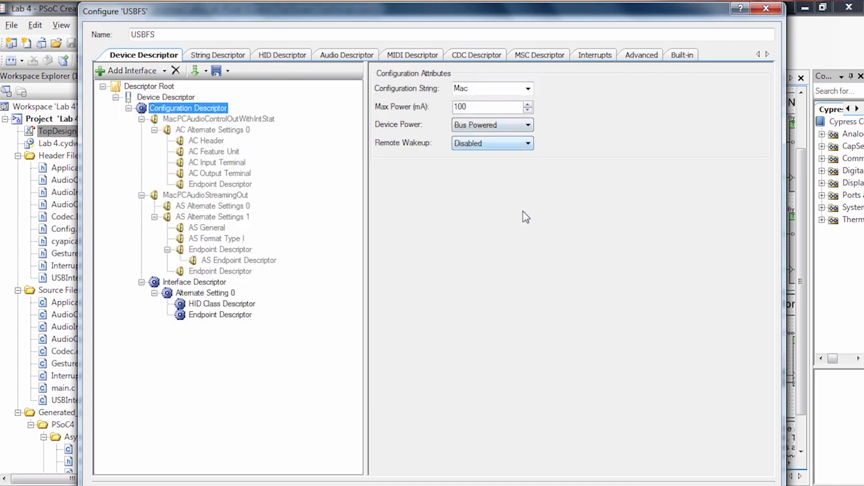
pyautogui.click(346, 54)
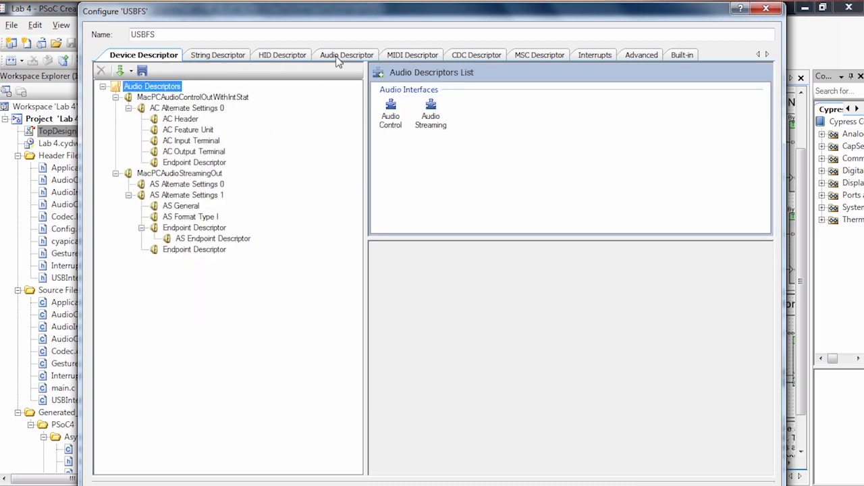
# - Inspect AS Alternate Setting 1, AS General, Format Type I (24-bit, 2 channels) and the isochronous OUT endpoint EP1 (max packet 294)
pyautogui.click(346, 54)
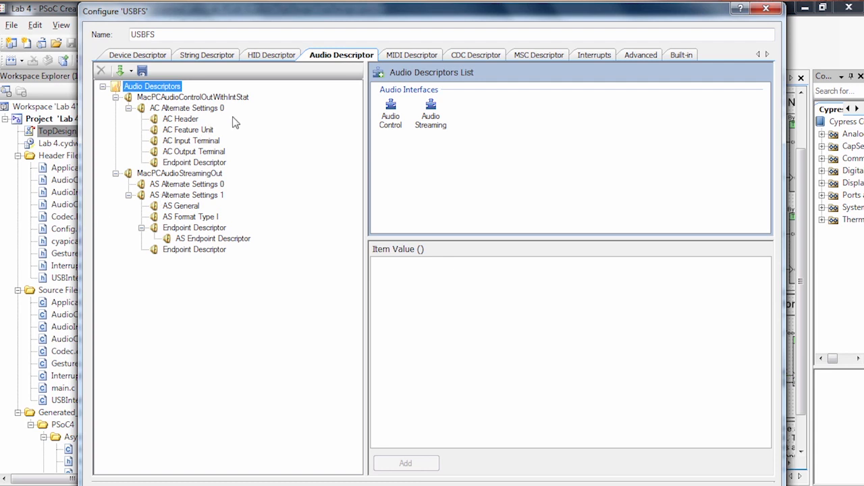
pyautogui.moveTo(169, 217)
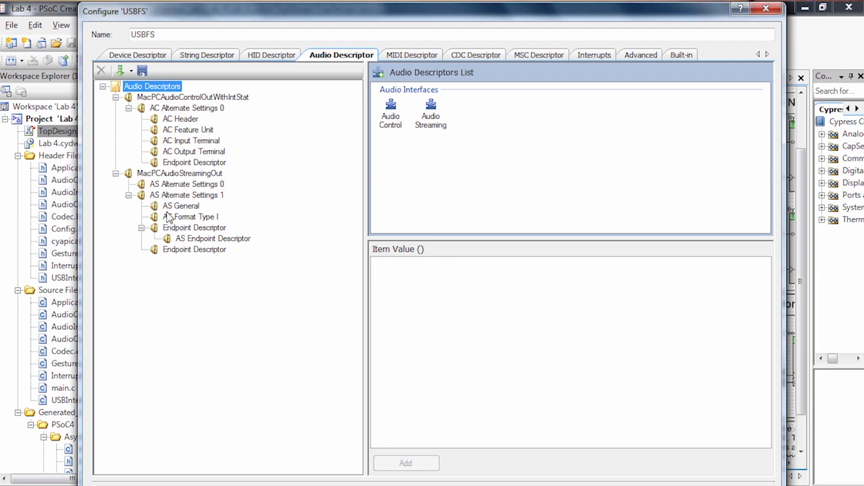
pyautogui.click(192, 194)
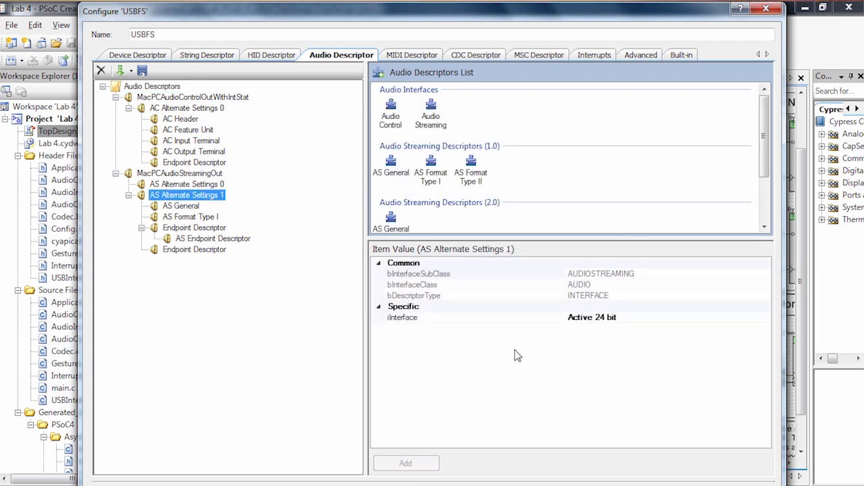
pyautogui.moveTo(408, 332)
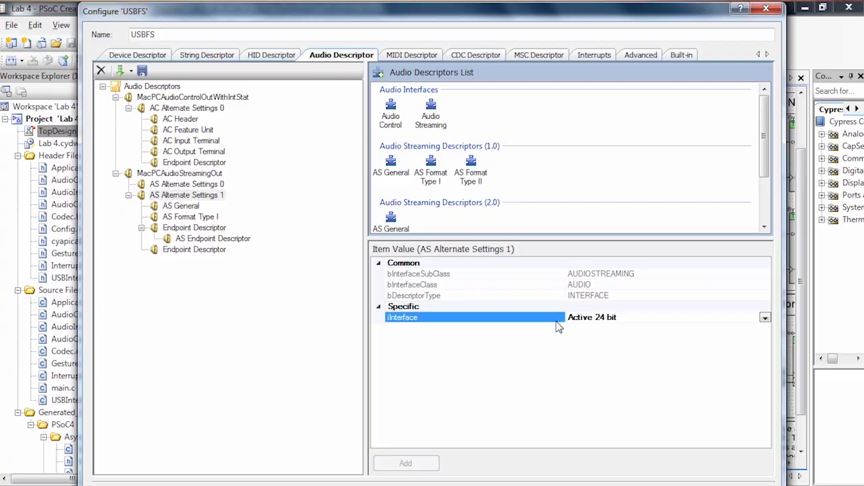
pyautogui.moveTo(427, 329)
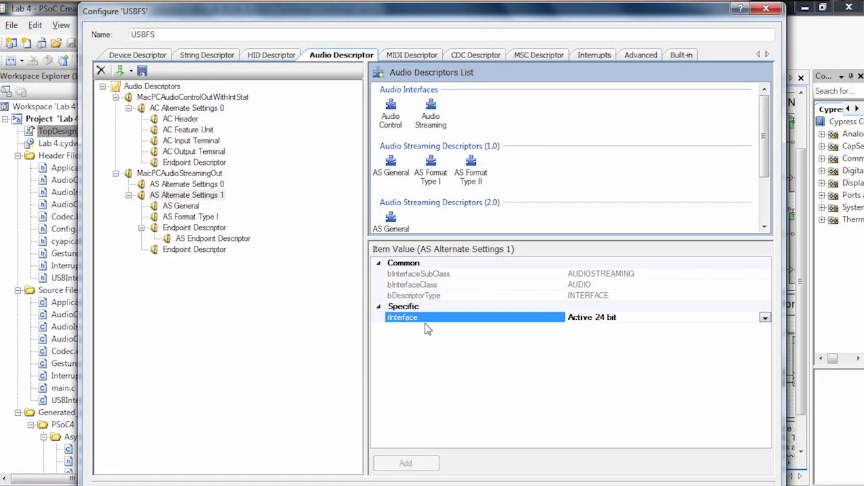
pyautogui.moveTo(301, 225)
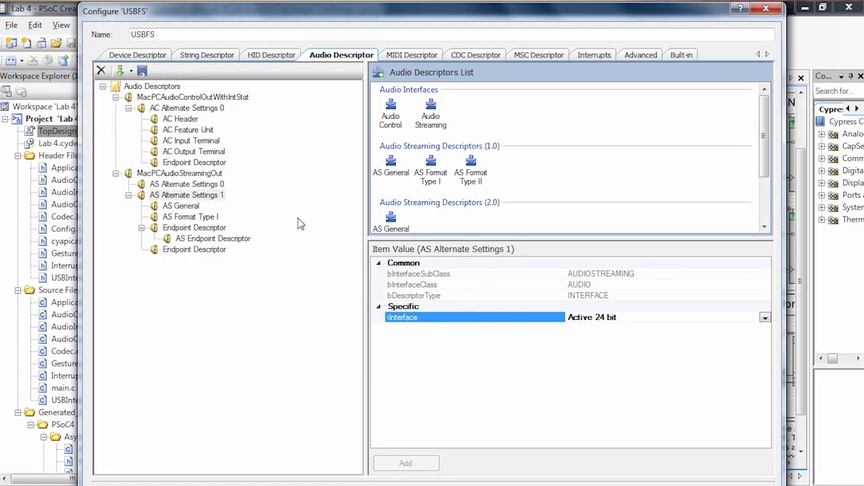
pyautogui.click(181, 205)
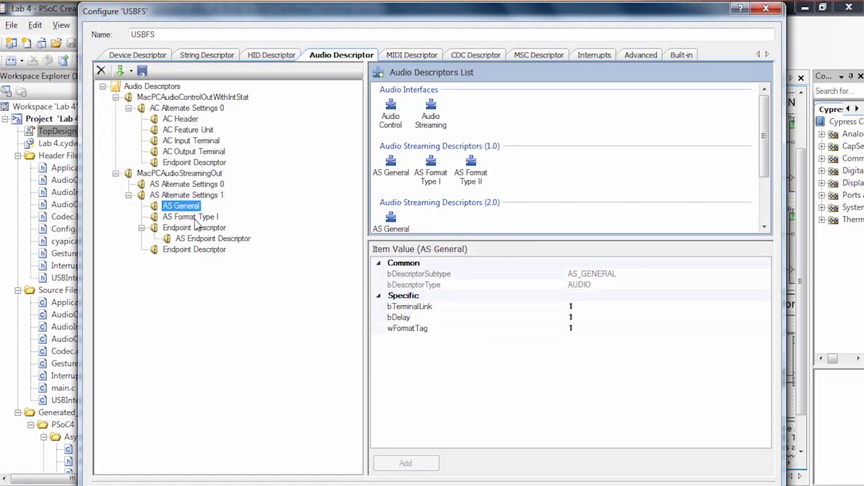
pyautogui.click(189, 216)
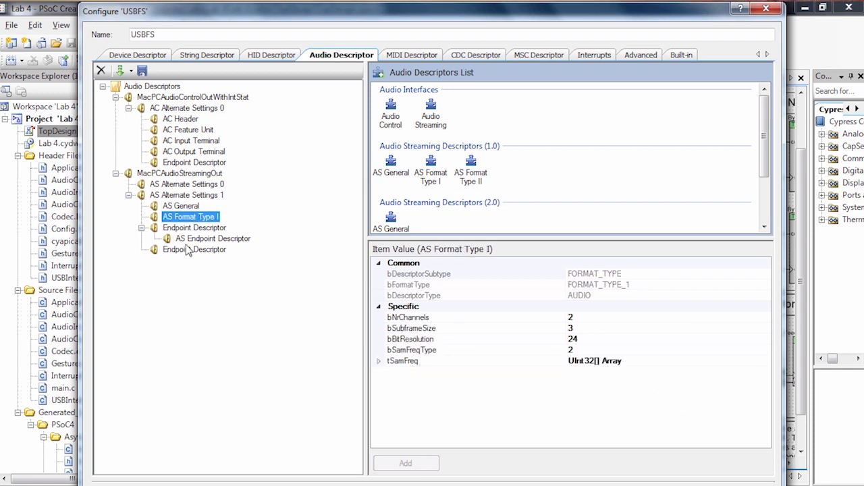
pyautogui.click(195, 227)
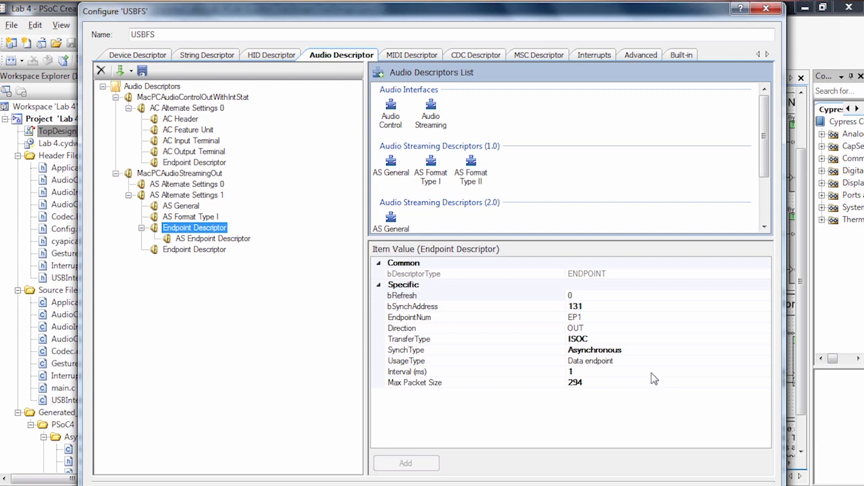
pyautogui.moveTo(481, 428)
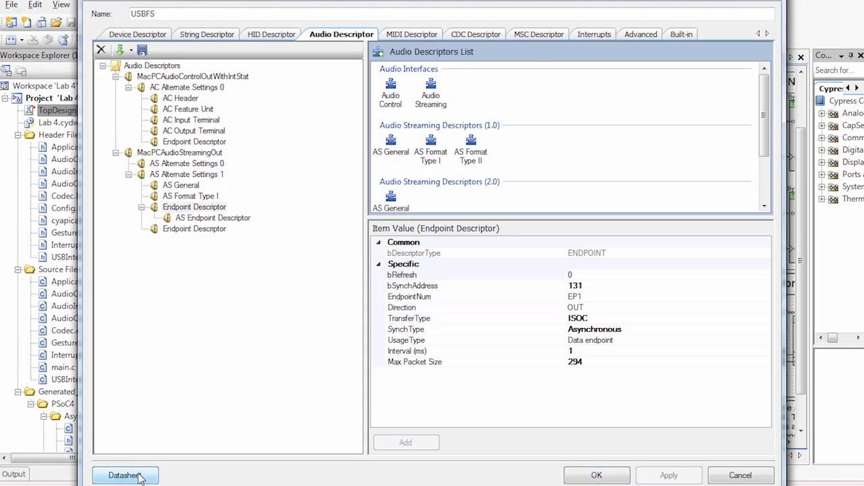
# - View the USBFS component datasheet in Adobe Reader and jump to its USBFS Audio section
pyautogui.click(124, 476)
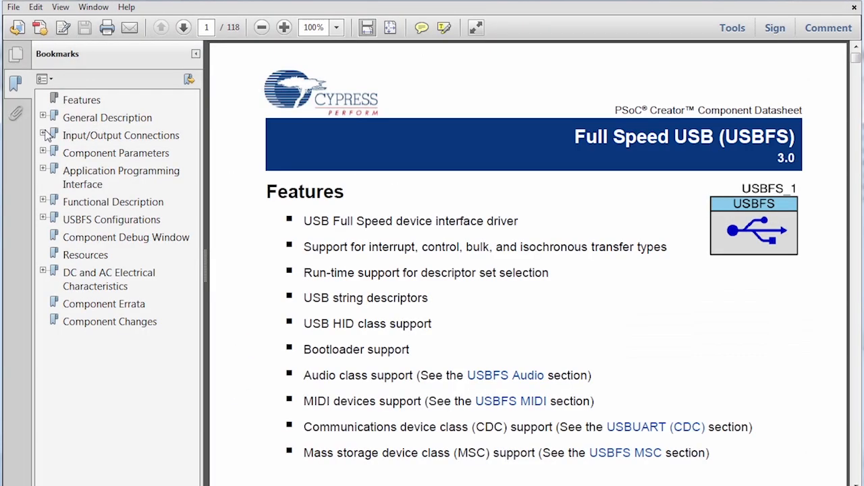
pyautogui.scroll(-3)
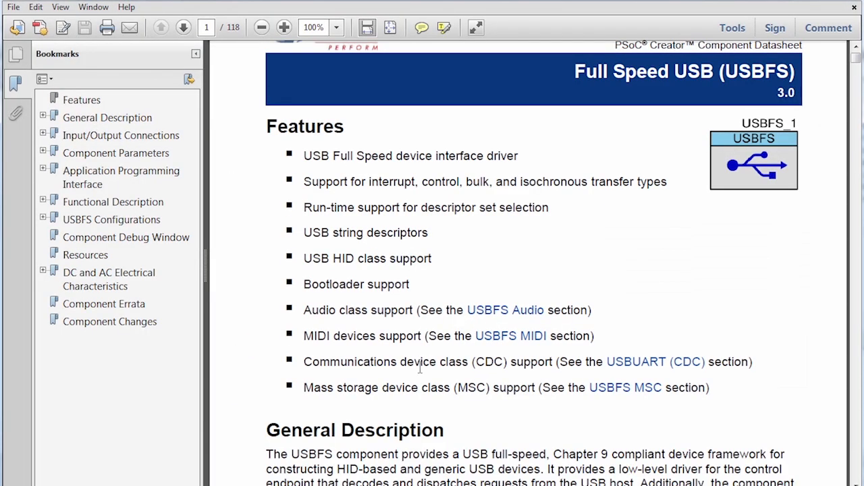
pyautogui.scroll(-3)
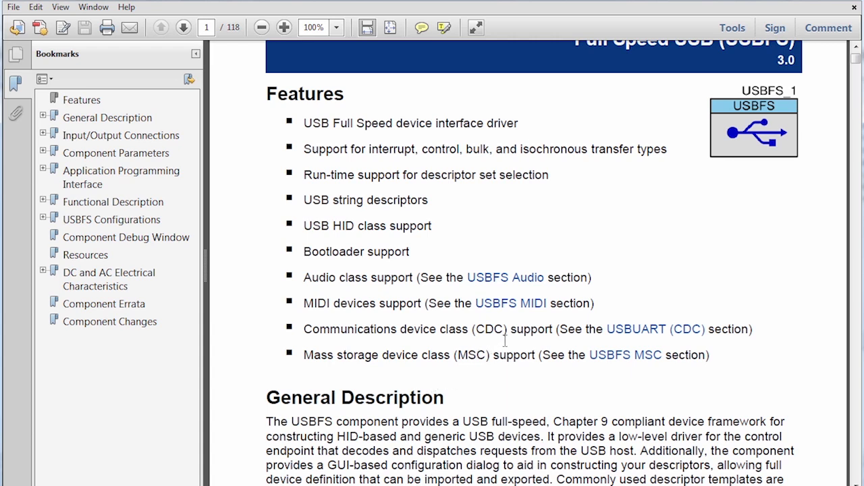
pyautogui.scroll(-3)
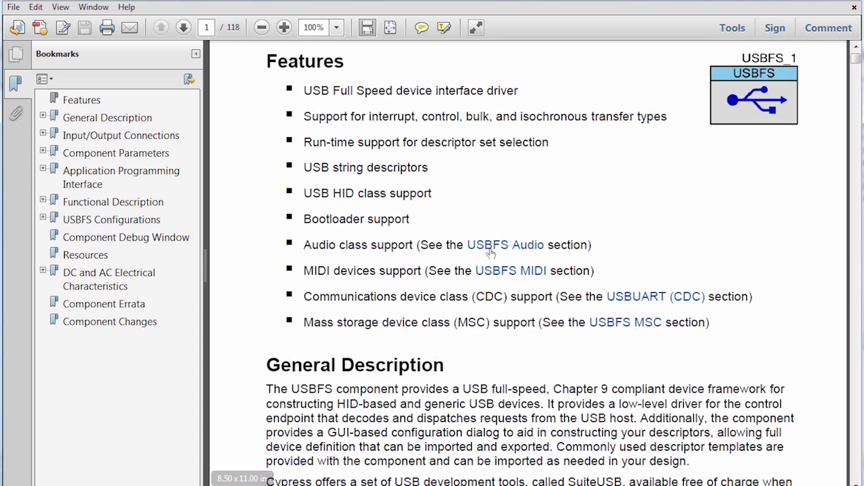
pyautogui.click(505, 245)
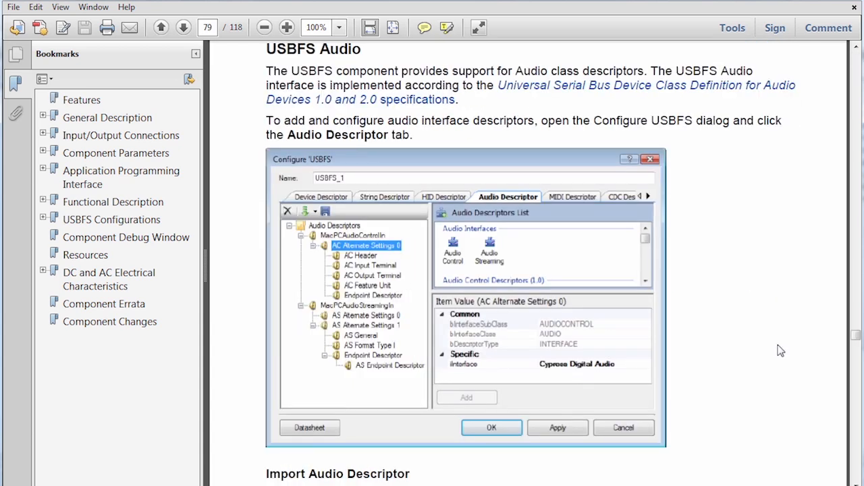
pyautogui.scroll(-3)
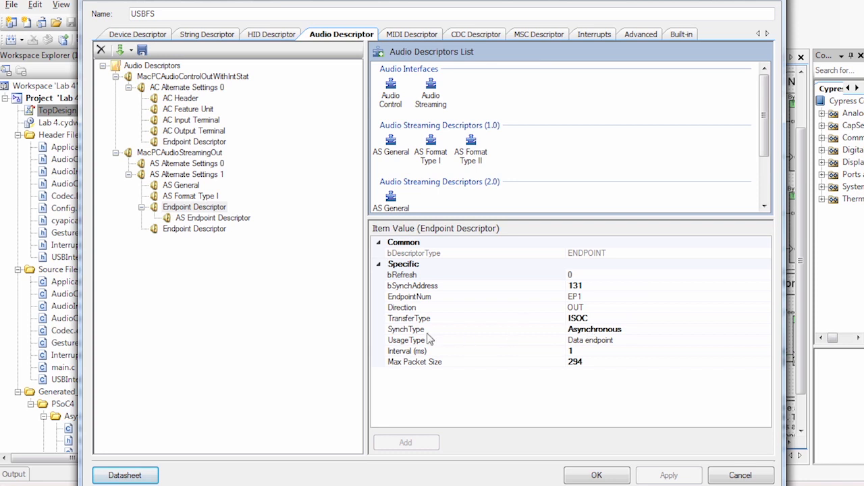
pyautogui.moveTo(605, 319)
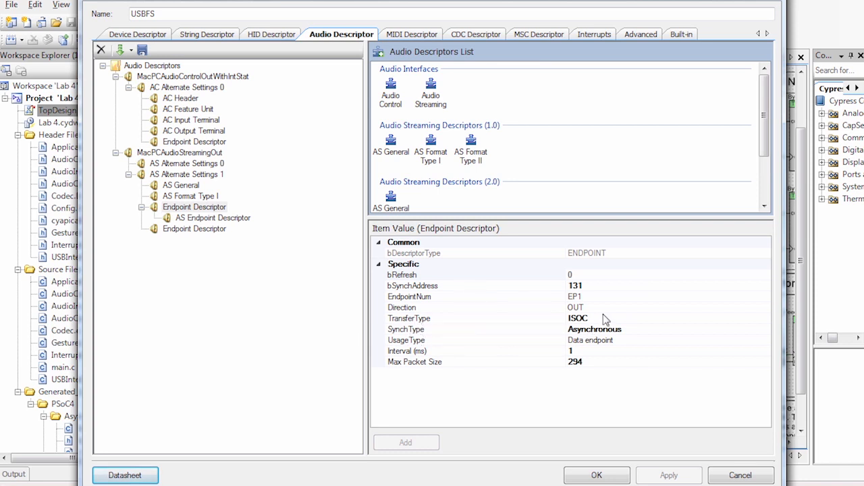
pyautogui.moveTo(575, 335)
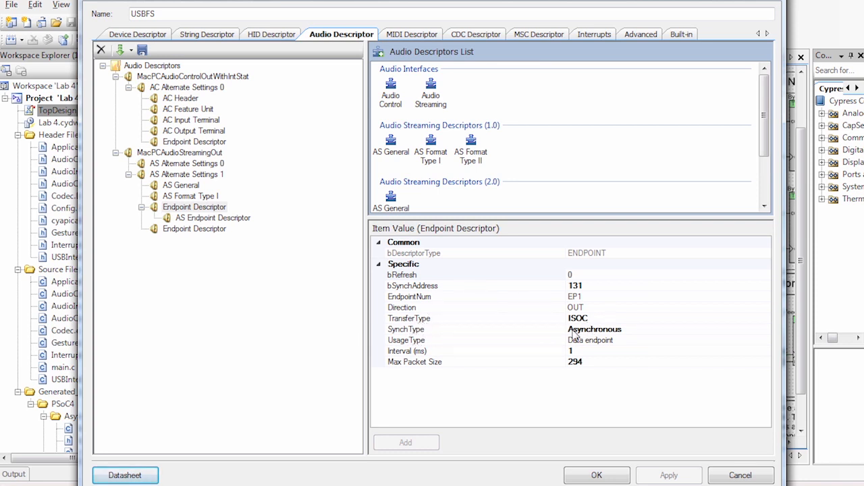
pyautogui.moveTo(319, 347)
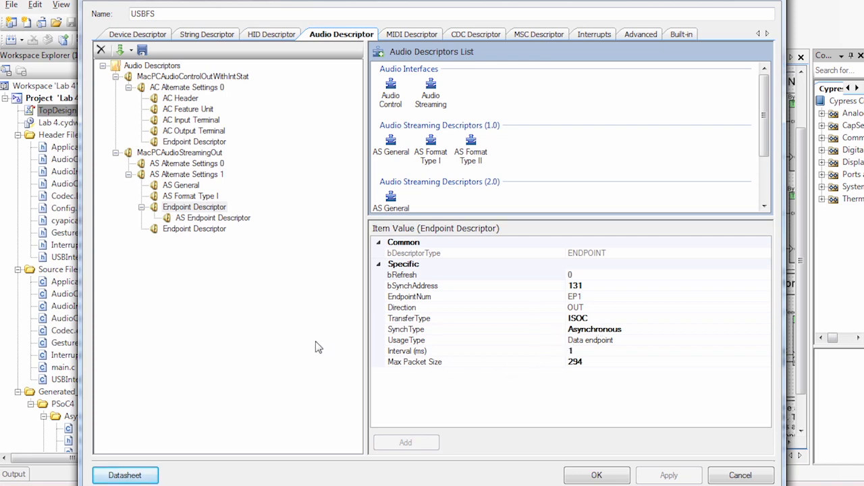
# - Show the HID descriptor with the AudioPlaybackControl report
pyautogui.click(270, 34)
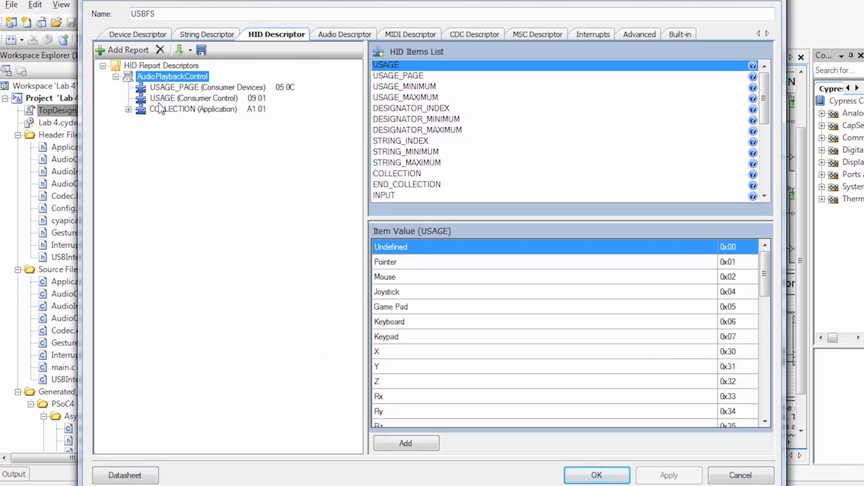
# - Review the Consumer Devices usage page, Scan Next Track and Stop usages, then close the USBFS configuration
pyautogui.click(208, 87)
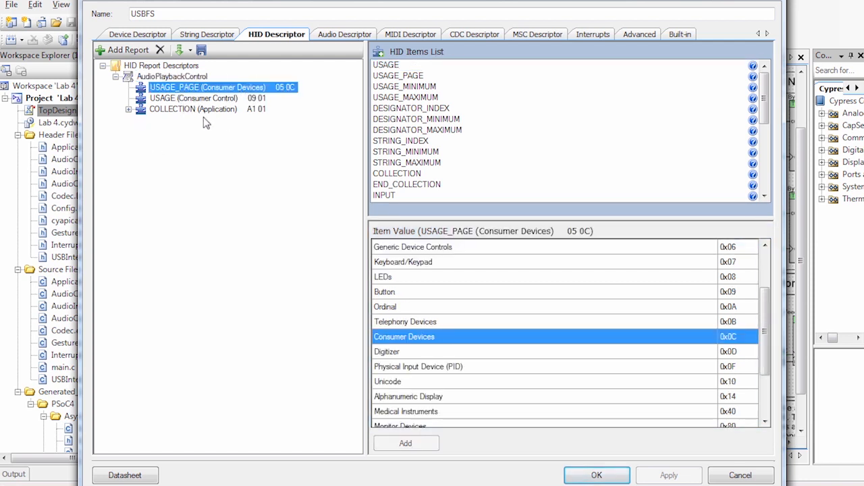
pyautogui.click(128, 109)
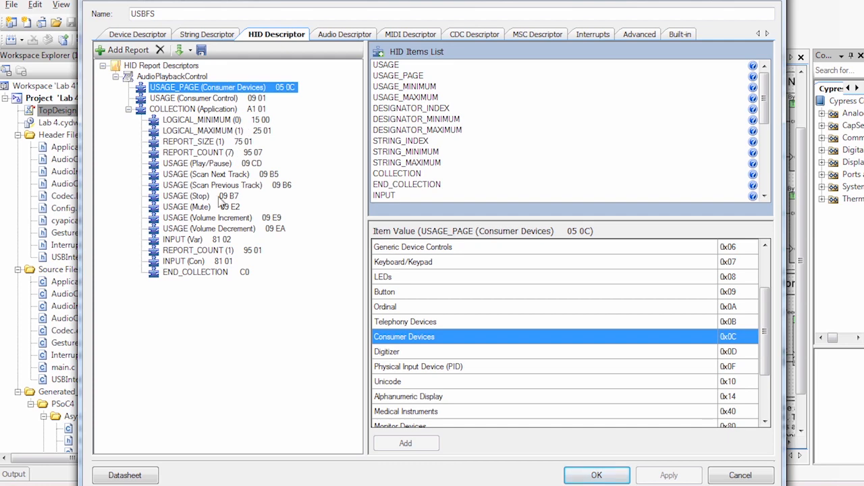
pyautogui.click(205, 174)
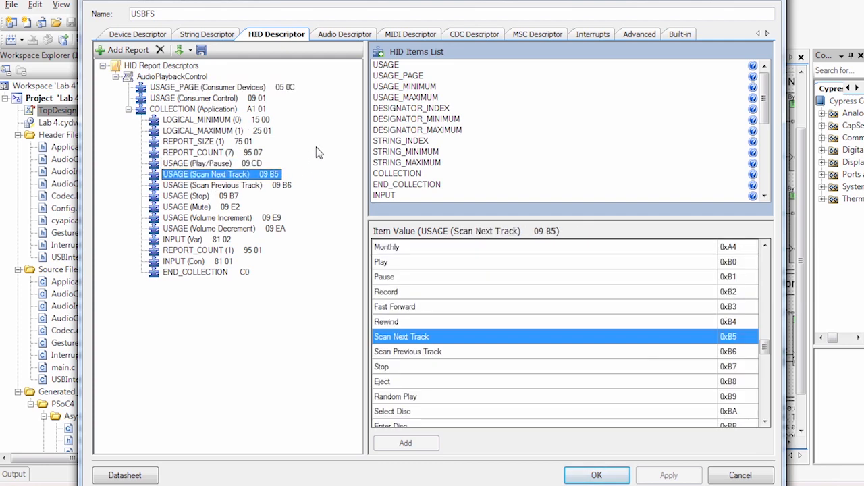
pyautogui.click(196, 195)
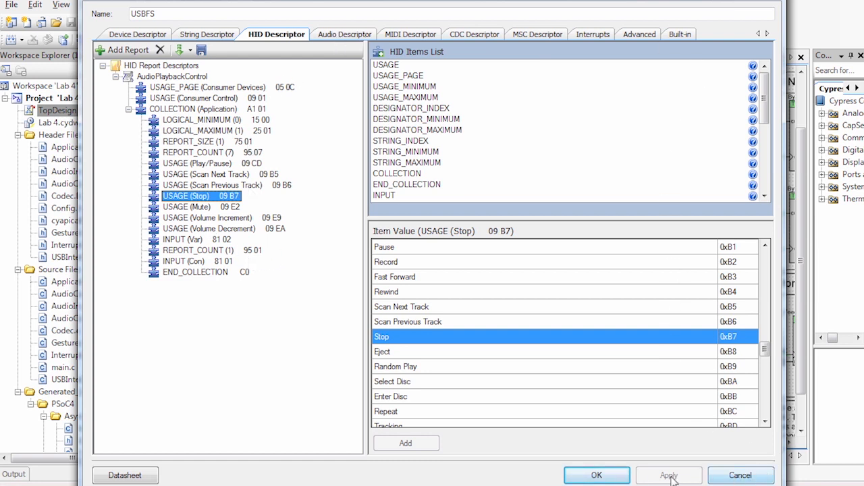
pyautogui.click(597, 476)
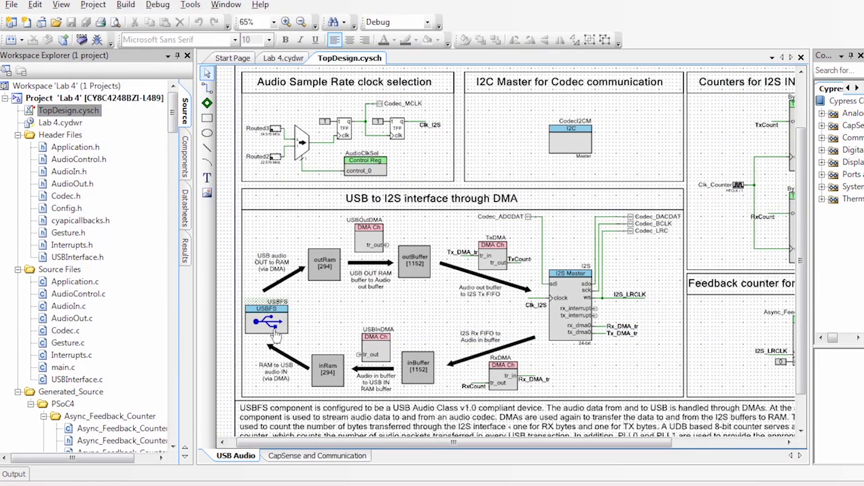
pyautogui.moveTo(348, 367)
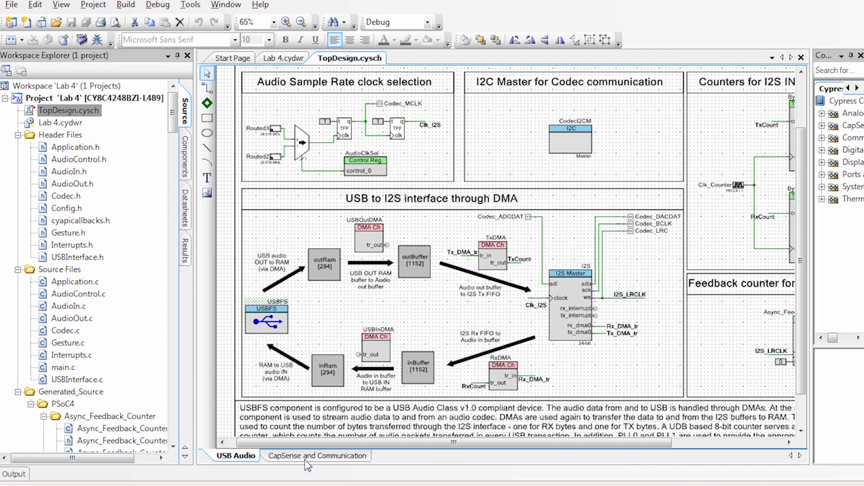
# - Show the CapSense and Communication schematic page with the gesture pad buttons
pyautogui.click(317, 456)
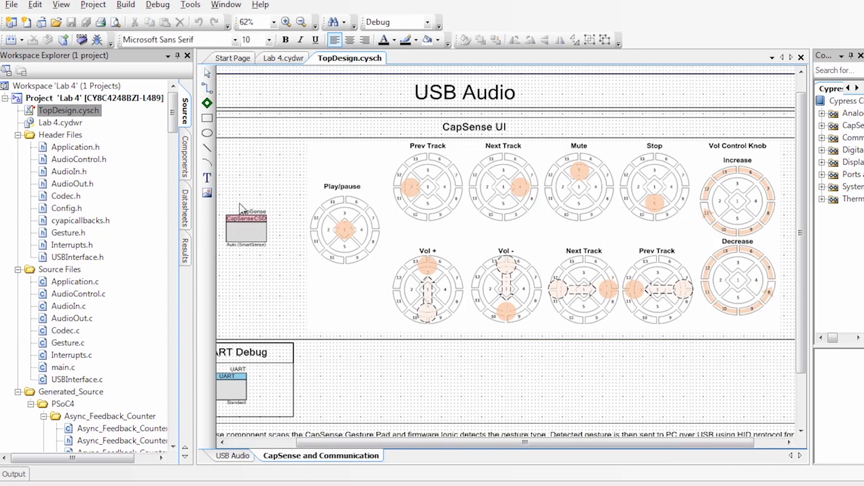
pyautogui.doubleClick(246, 225)
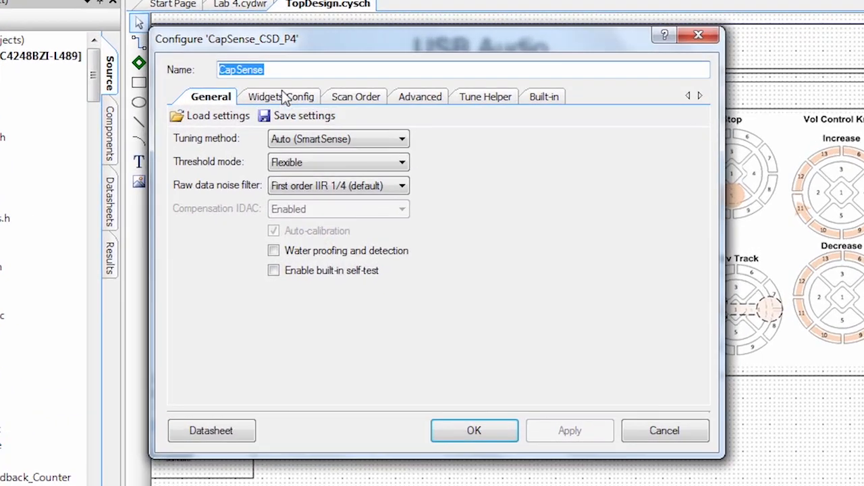
pyautogui.click(281, 98)
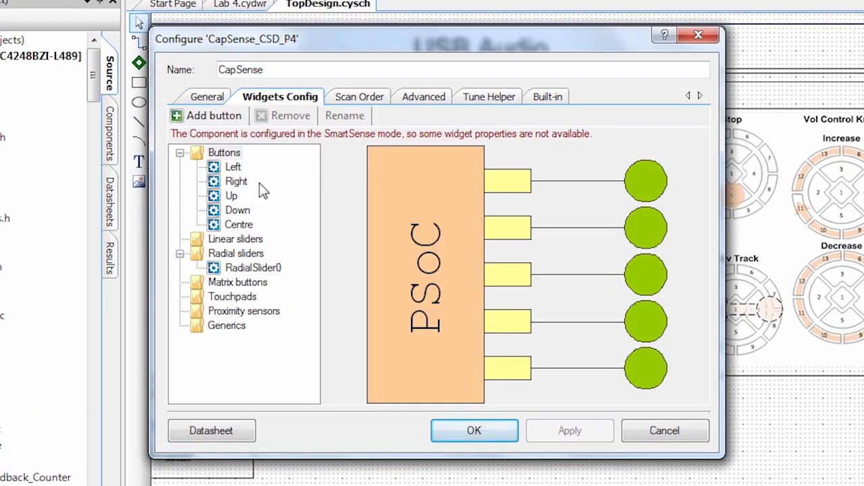
pyautogui.moveTo(267, 280)
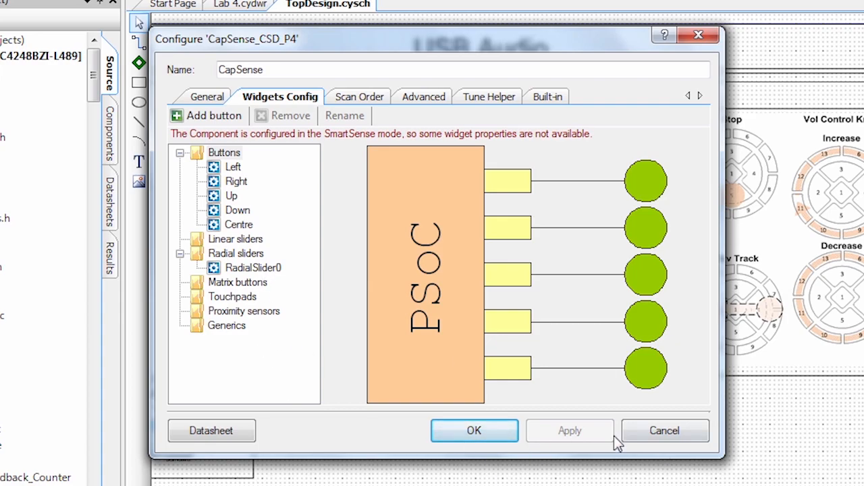
pyautogui.click(473, 430)
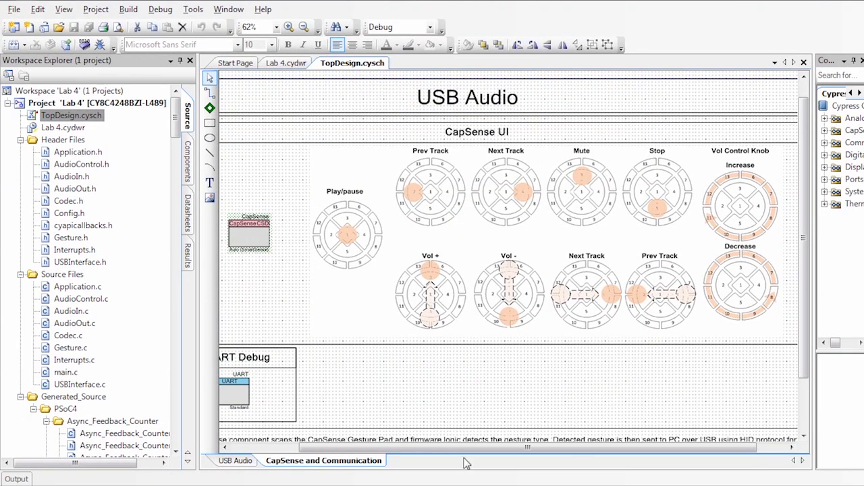
# - Build the Lab 4 project from the Build menu
pyautogui.click(128, 8)
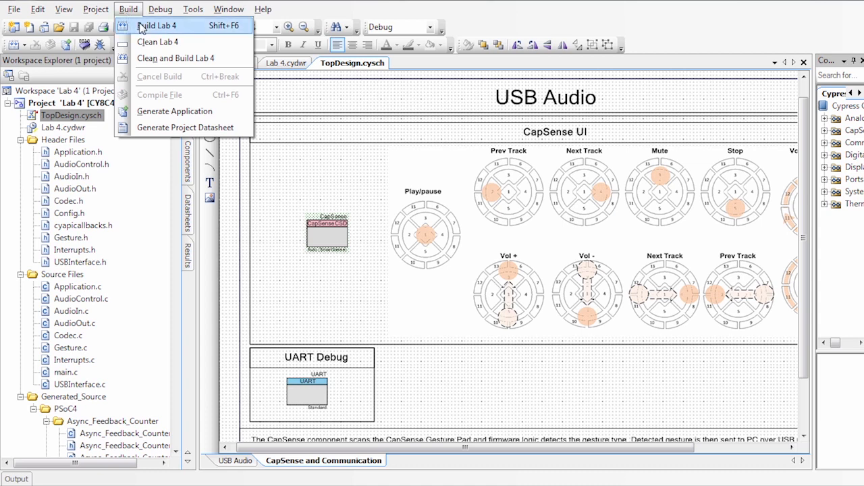
pyautogui.click(157, 24)
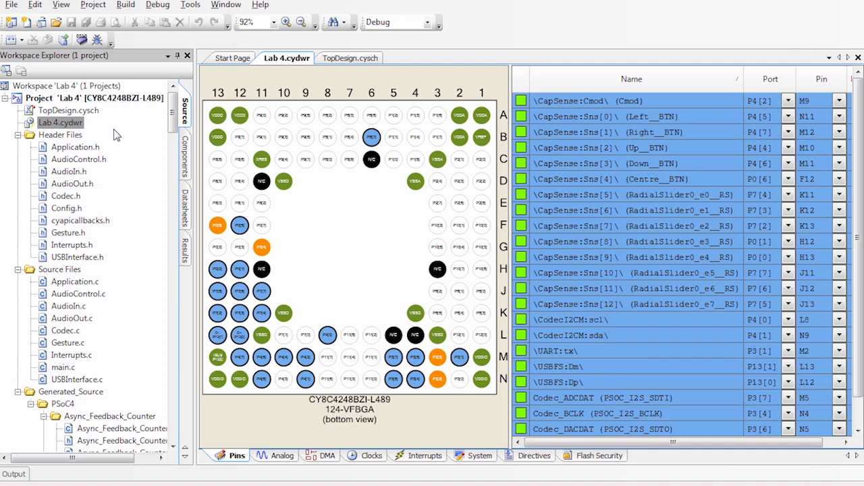
pyautogui.moveTo(46, 134)
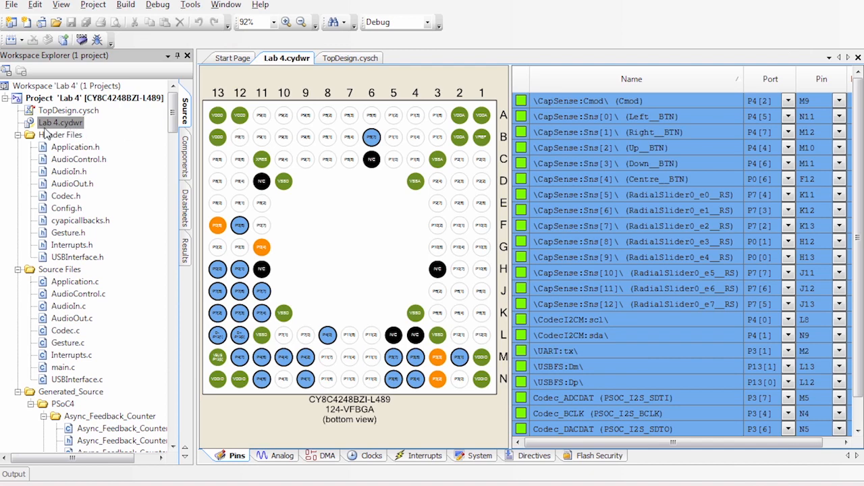
pyautogui.moveTo(143, 161)
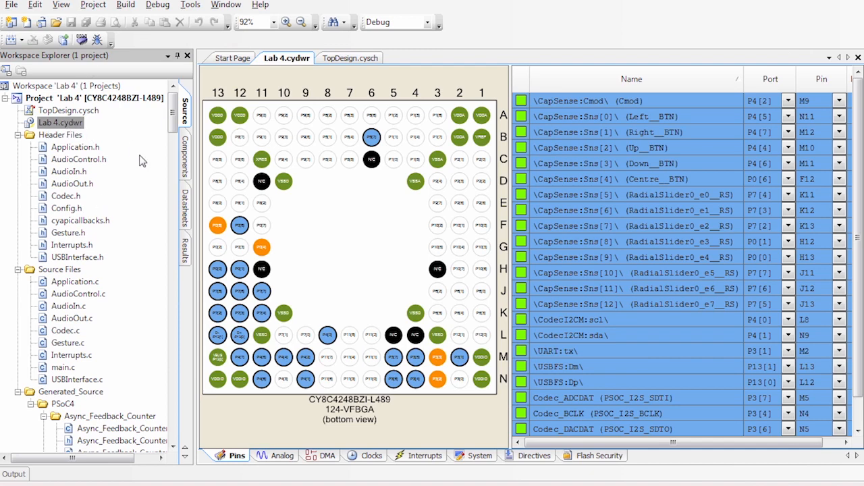
pyautogui.moveTo(262, 158)
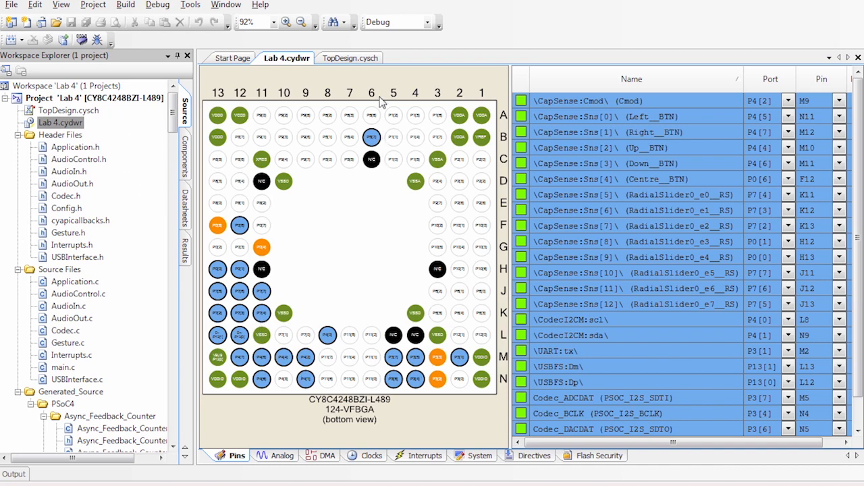
pyautogui.moveTo(569, 276)
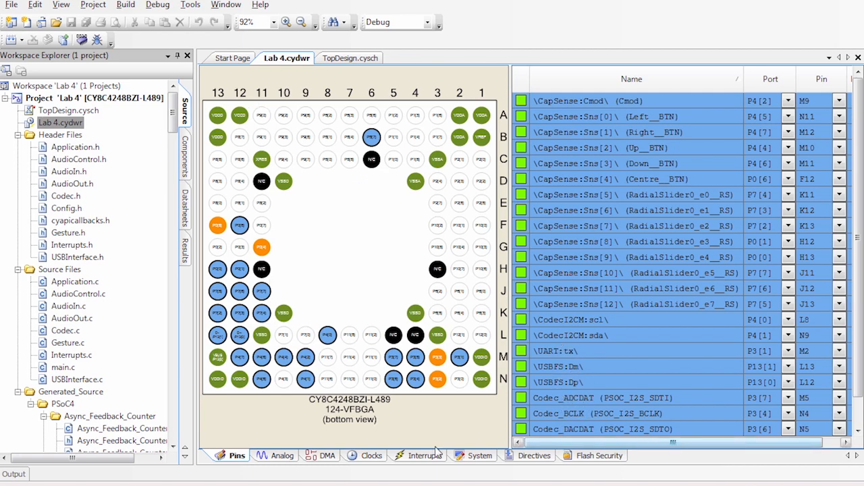
# - Show the Analog routing page of the Lab 4 design-wide resources
pyautogui.click(281, 455)
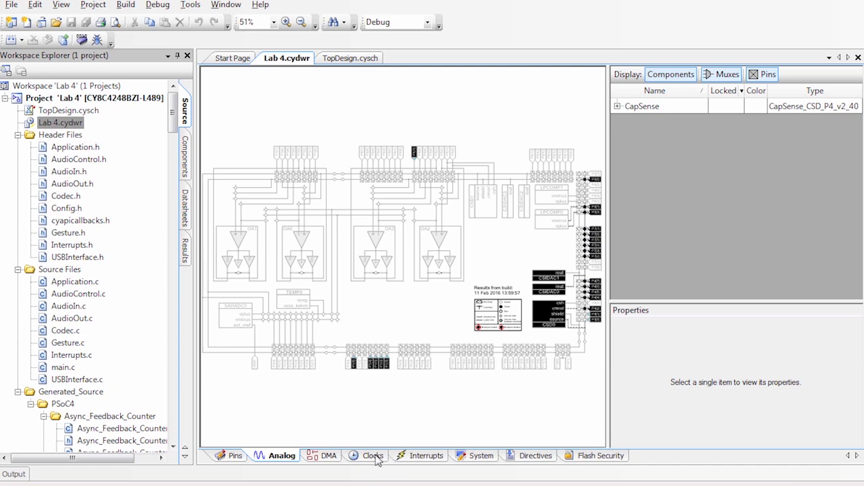
# - Review the clocks table and IMO system clock at 48 MHz, keeping USB as the trim source
pyautogui.click(370, 455)
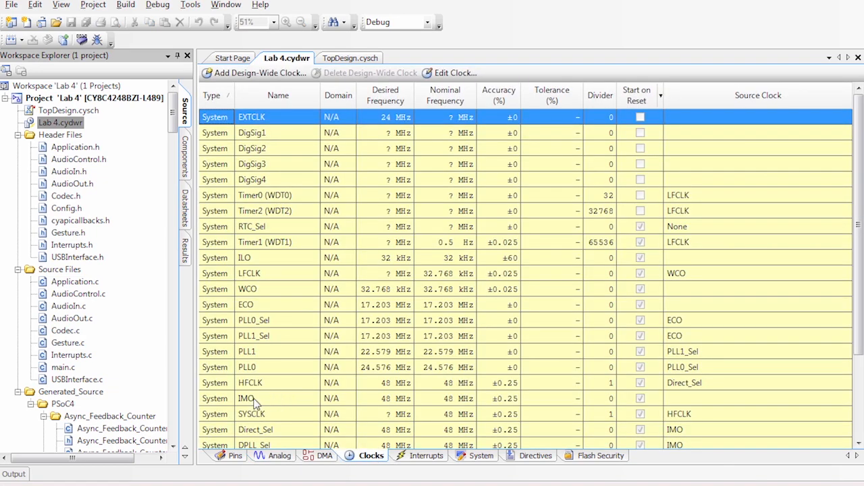
pyautogui.click(455, 73)
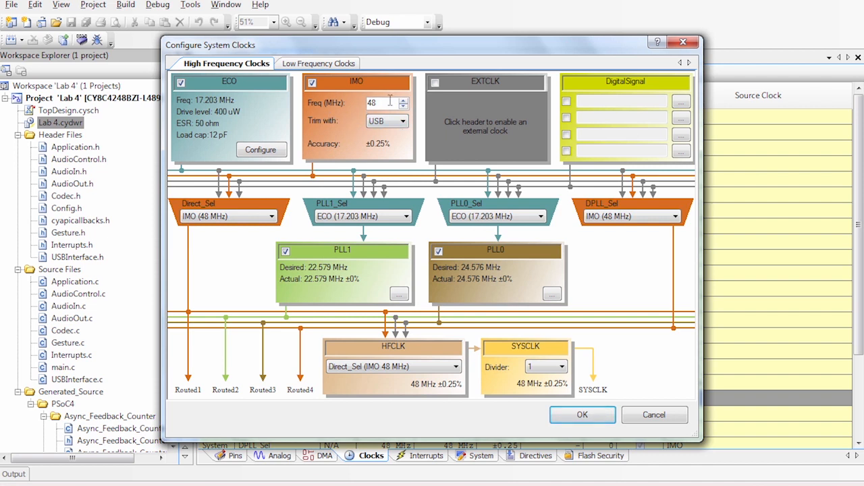
pyautogui.click(403, 122)
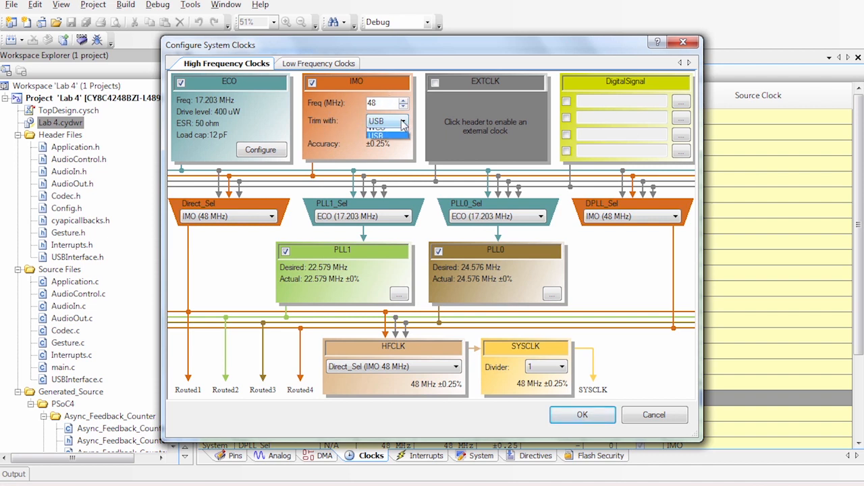
pyautogui.click(375, 134)
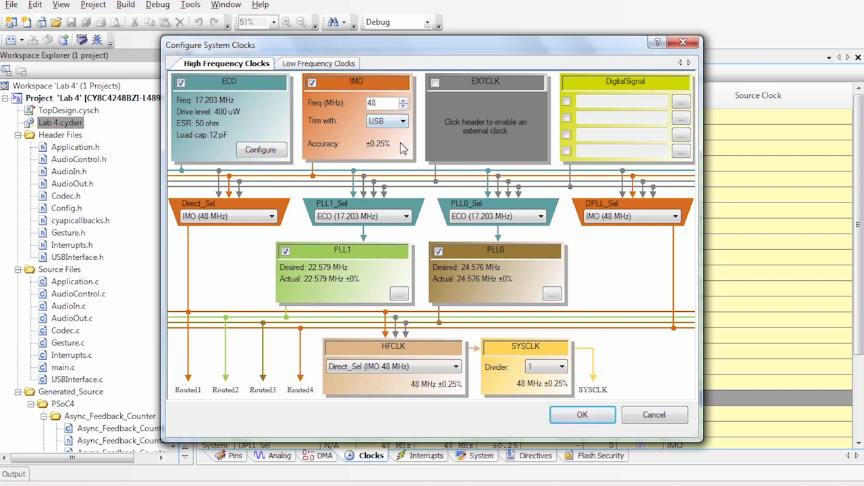
pyautogui.moveTo(377, 149)
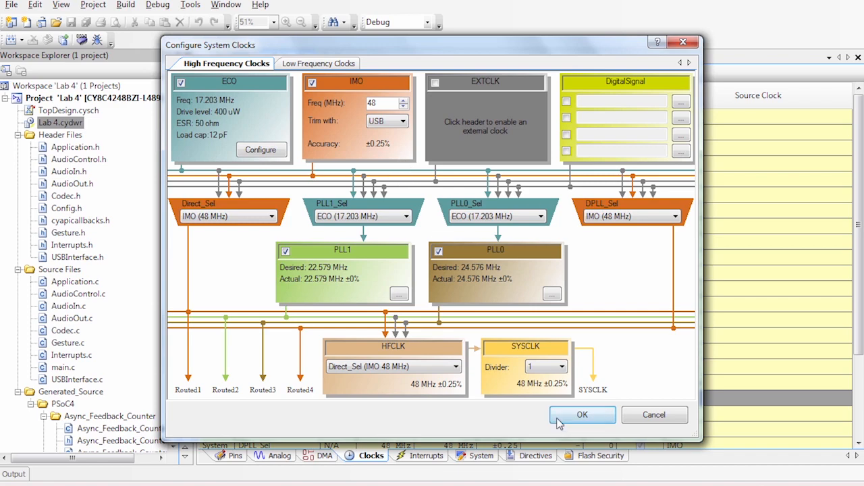
pyautogui.click(583, 415)
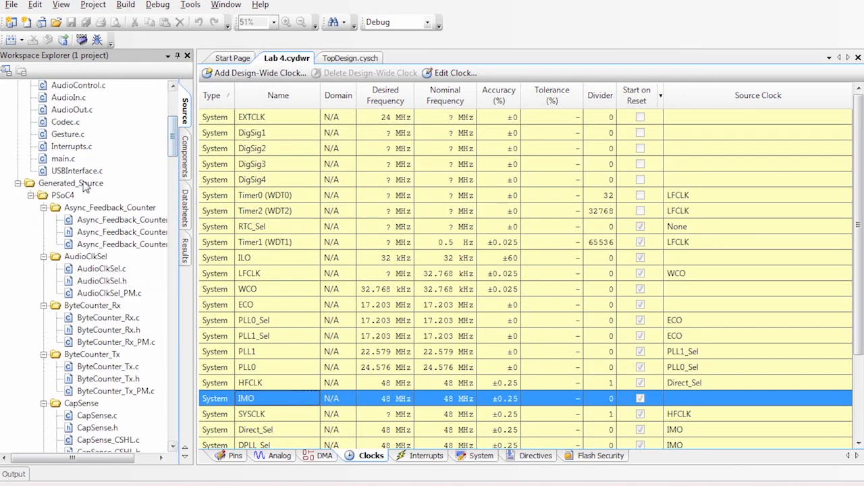
# - Read main.c from Workspace Explorer, scrolling through its main() loop
pyautogui.doubleClick(62, 158)
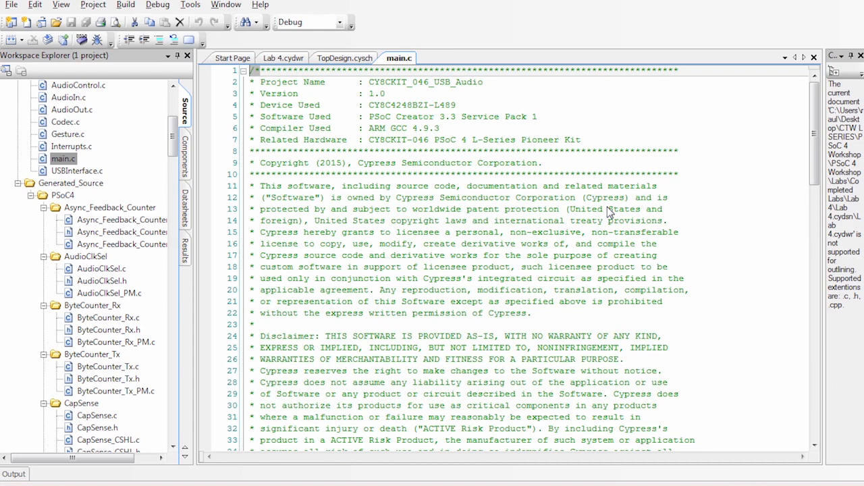
pyautogui.scroll(-3)
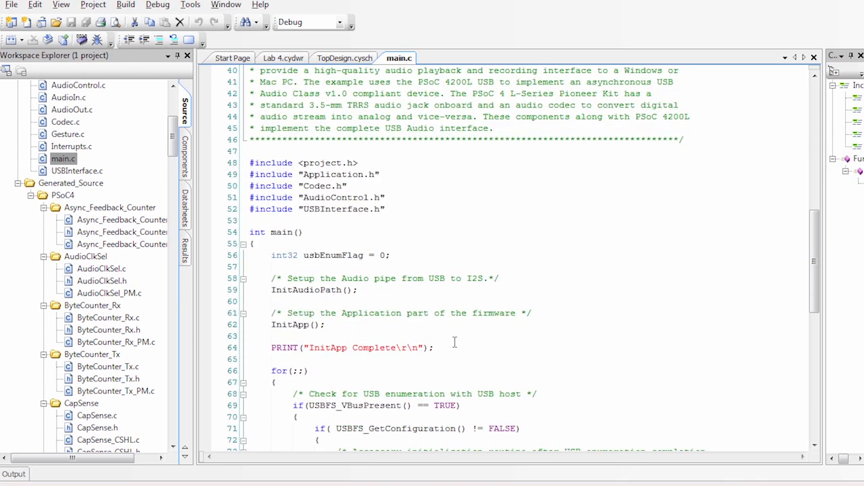
pyautogui.scroll(-3)
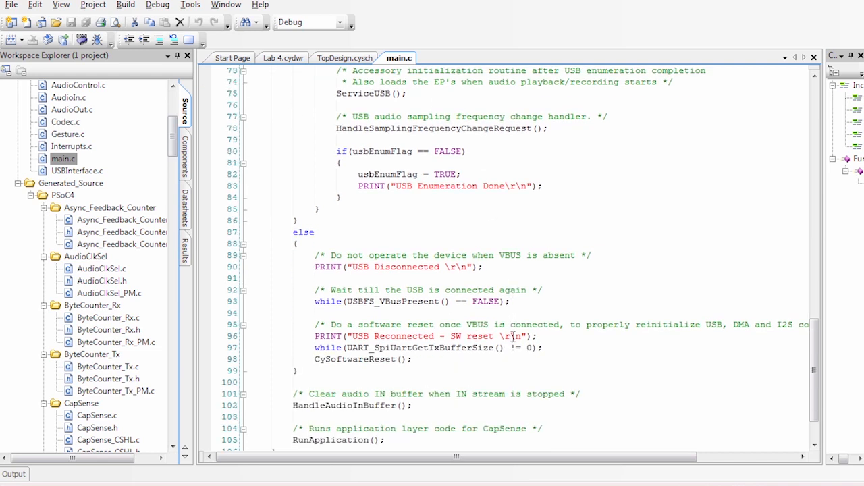
pyautogui.scroll(-3)
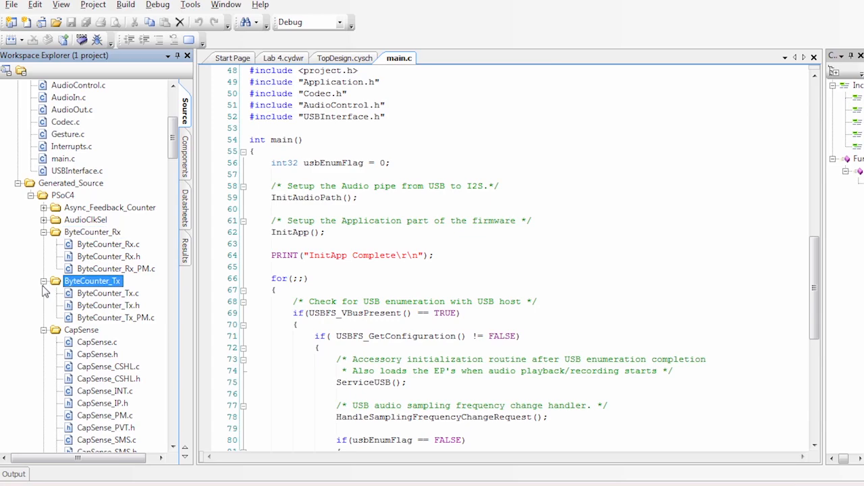
pyautogui.click(43, 281)
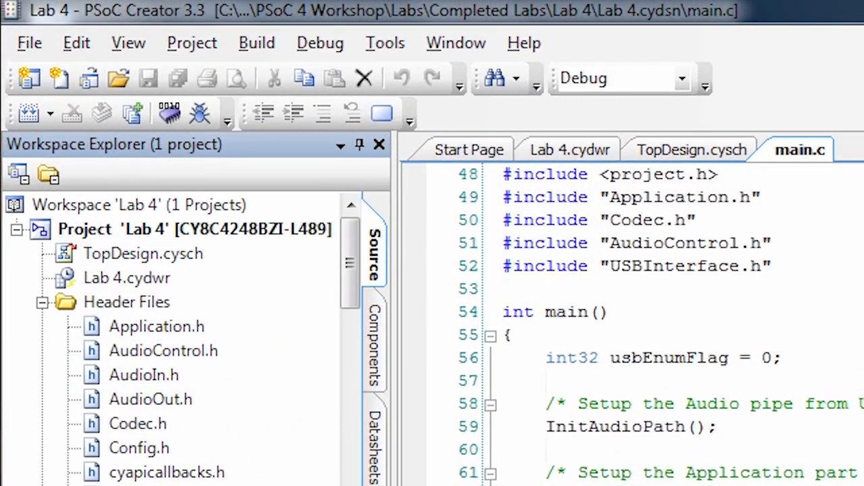
pyautogui.moveTo(169, 113)
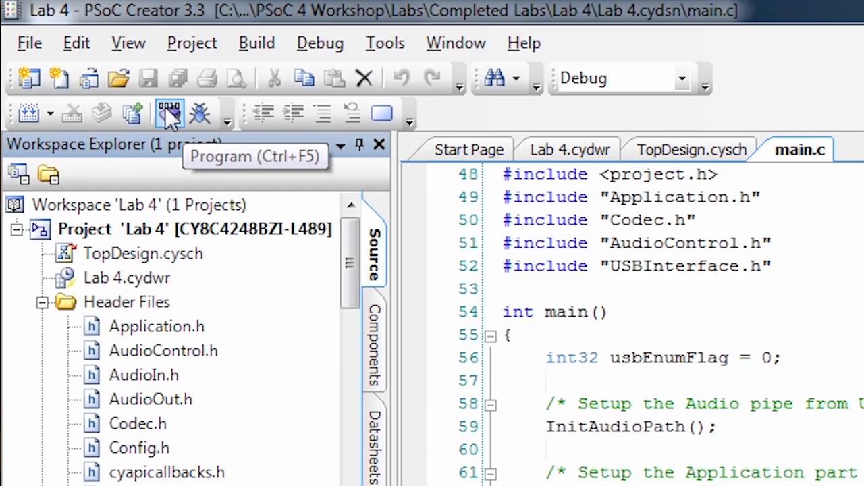